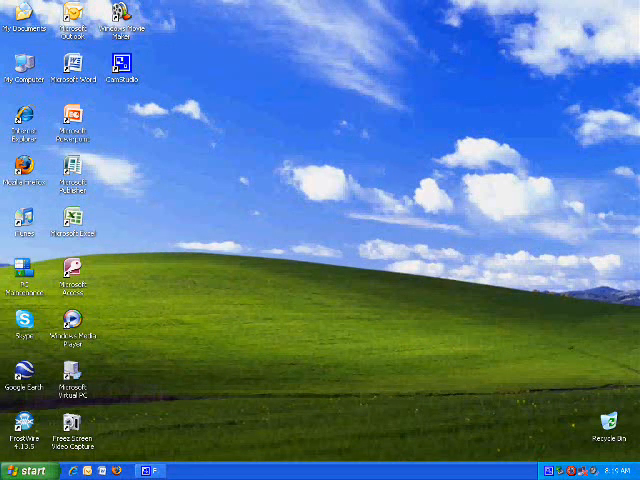
- Launch Control Panel from the Start menu in category view
left_click(24, 472)
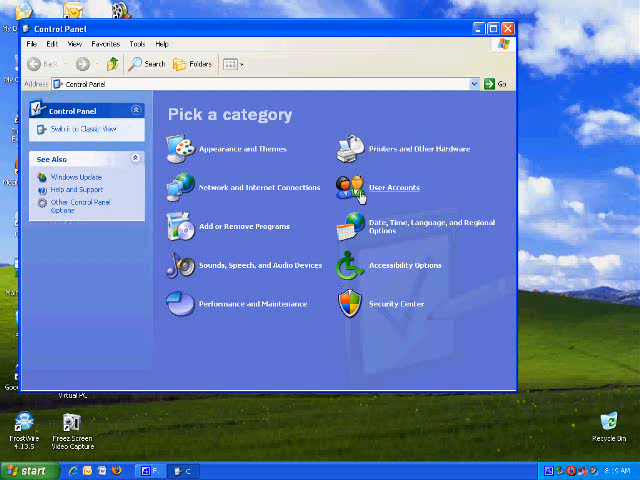
- Go into the User Accounts category to see its account tasks
left_click(392, 188)
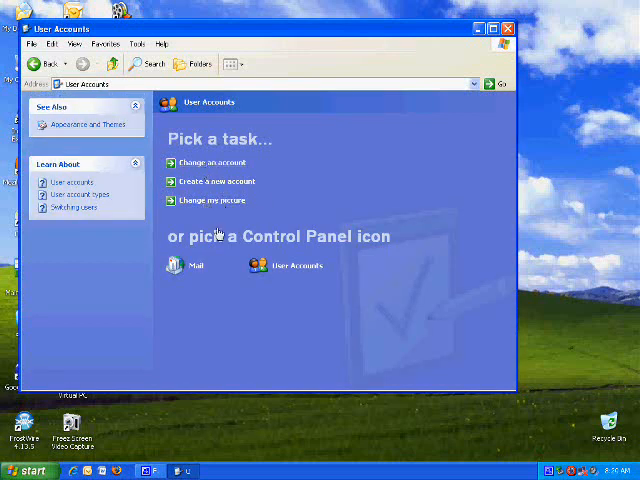
mouse_move(228, 310)
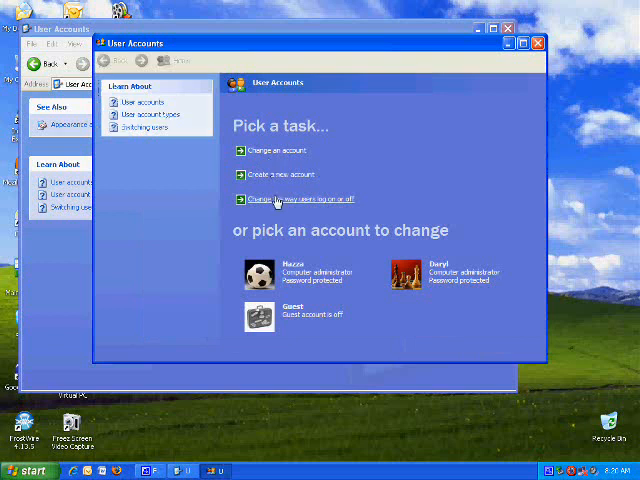
mouse_move(288, 204)
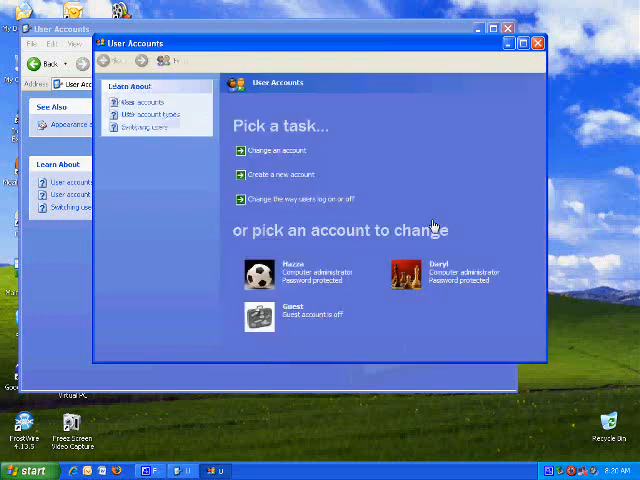
mouse_move(518, 104)
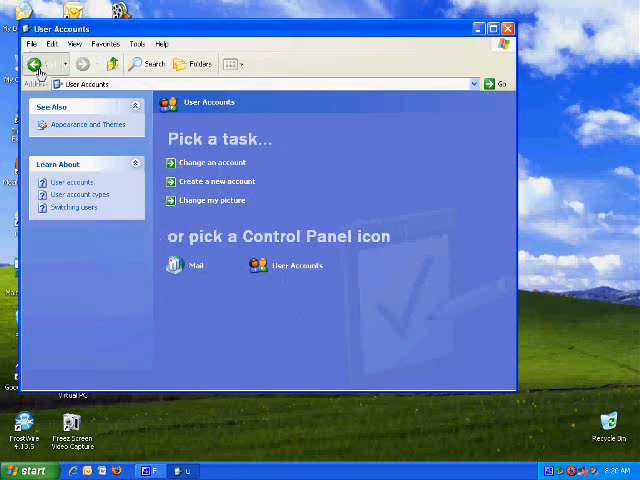
- Return to the Control Panel home and enter Printers and Other Hardware
left_click(32, 64)
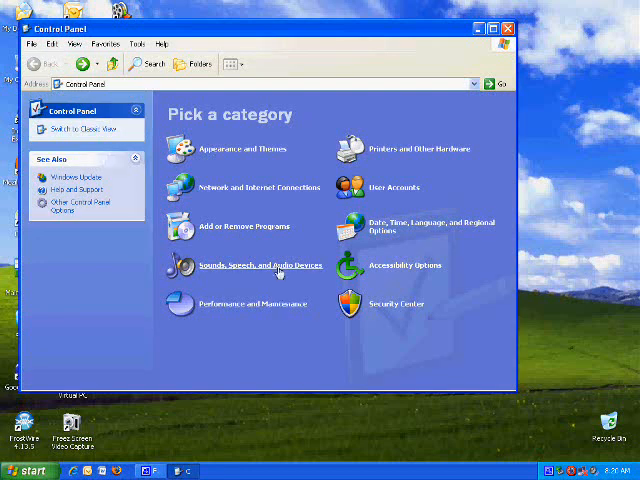
mouse_move(416, 148)
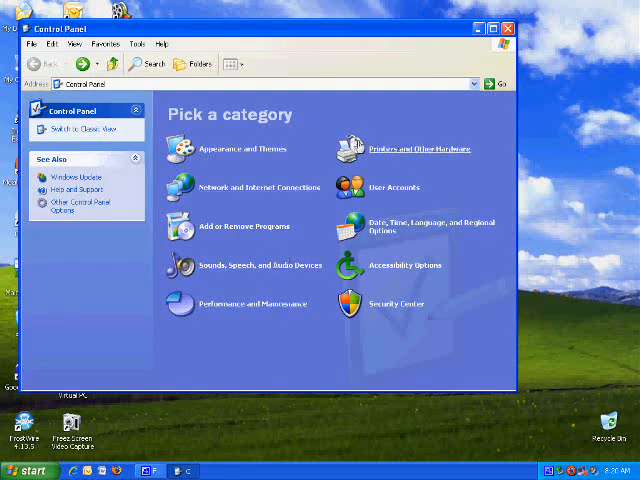
left_click(420, 148)
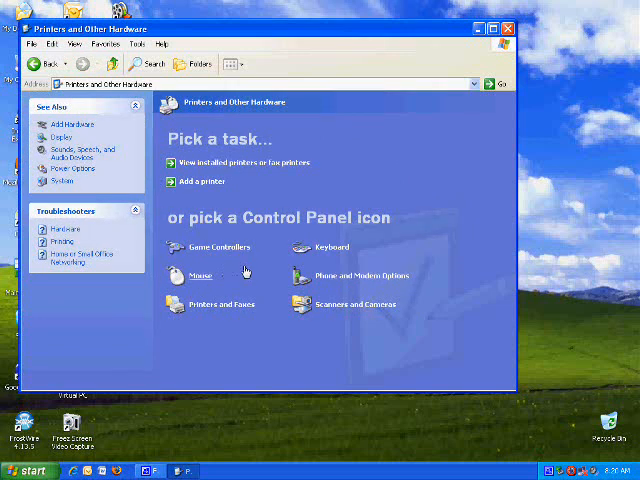
mouse_move(276, 216)
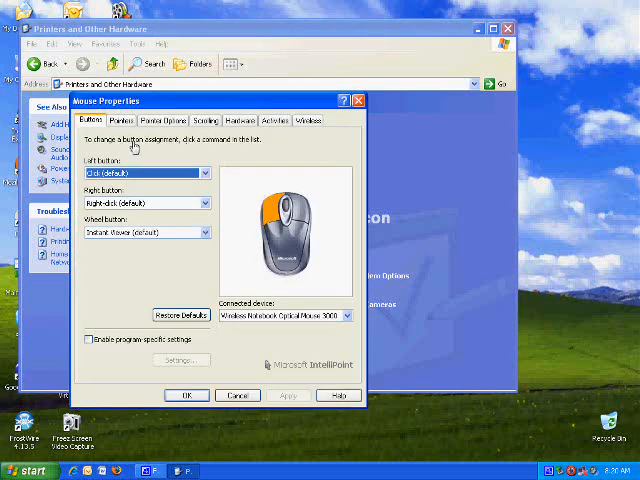
mouse_move(136, 148)
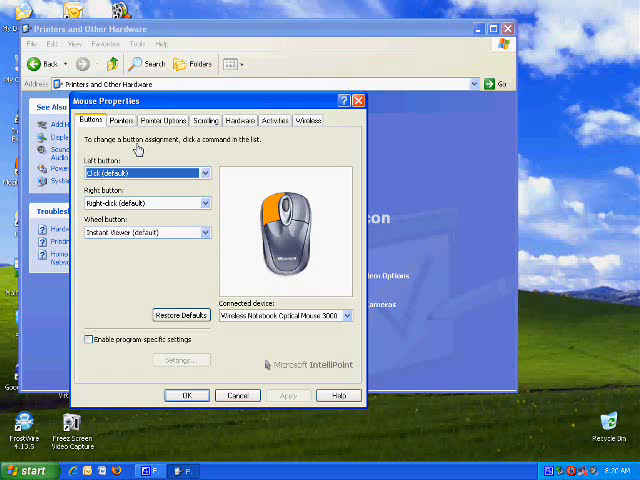
mouse_move(120, 120)
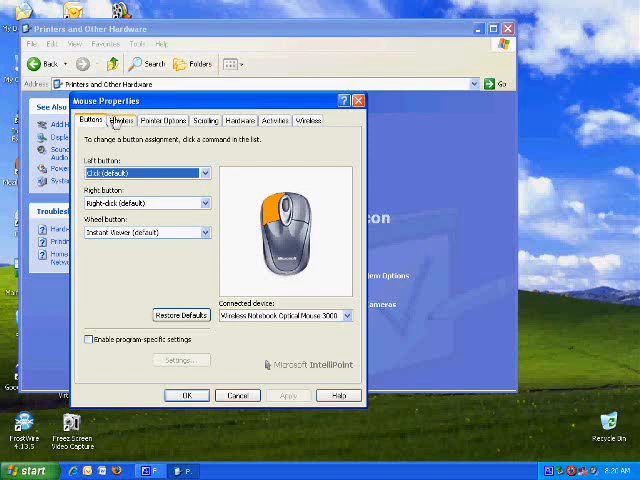
- Browse cursor files in Mouse Properties Pointers, cancel, then pick a pointer scheme from the list
left_click(120, 120)
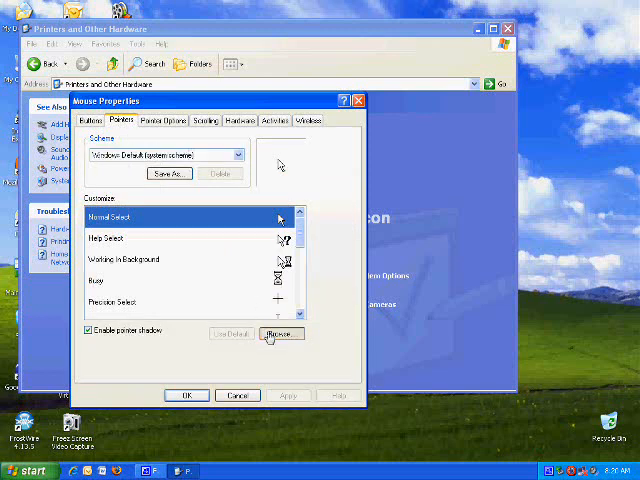
left_click(282, 332)
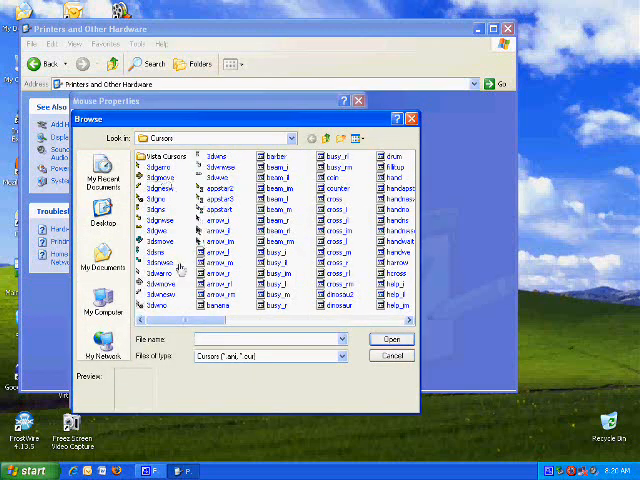
left_click(392, 356)
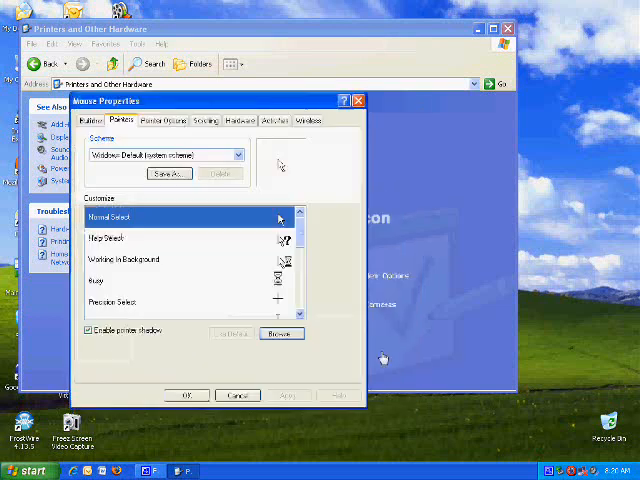
left_click(238, 156)
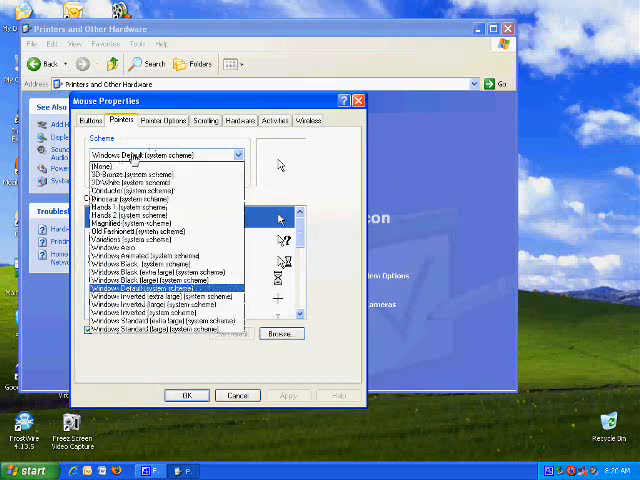
left_click(150, 240)
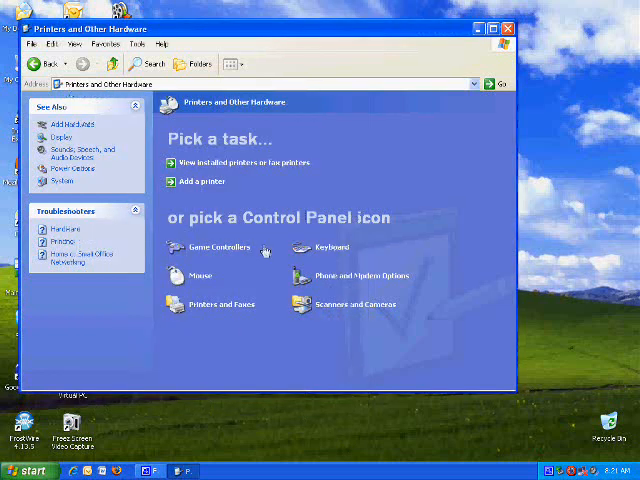
mouse_move(316, 196)
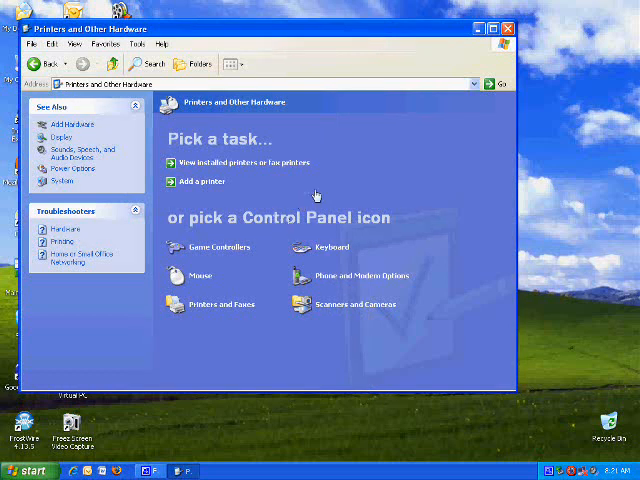
mouse_move(296, 192)
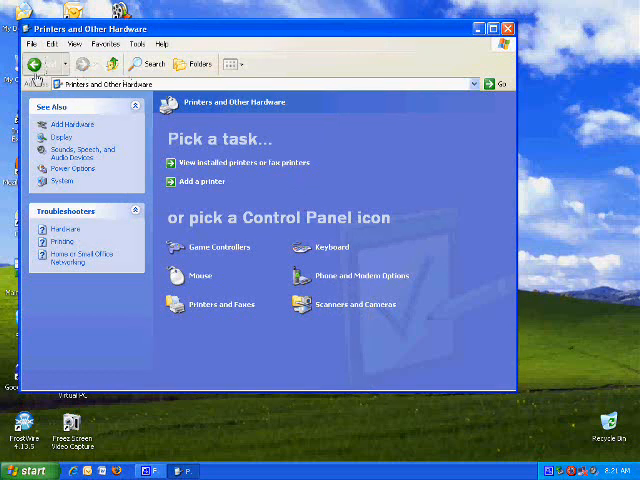
- Enter Sounds, Speech, and Audio Devices and view the sound schemes, dismissing the save-scheme prompt
left_click(32, 64)
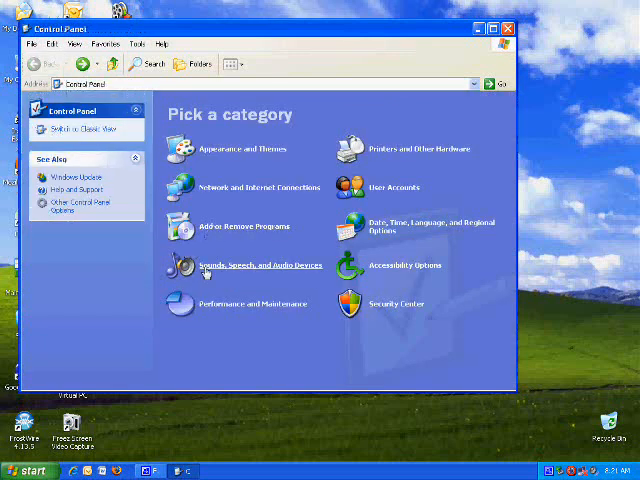
left_click(264, 264)
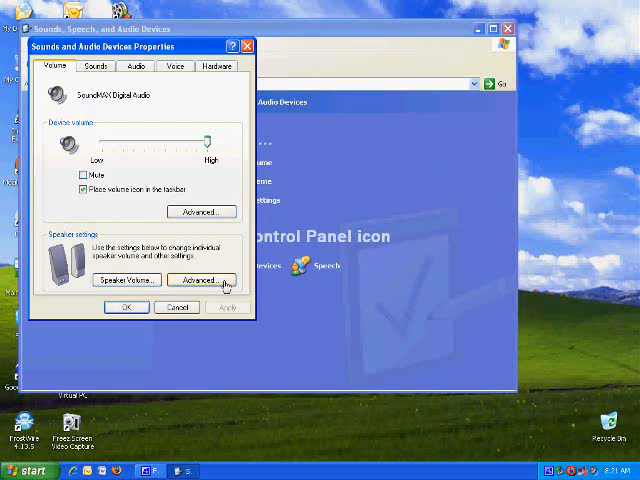
mouse_move(112, 232)
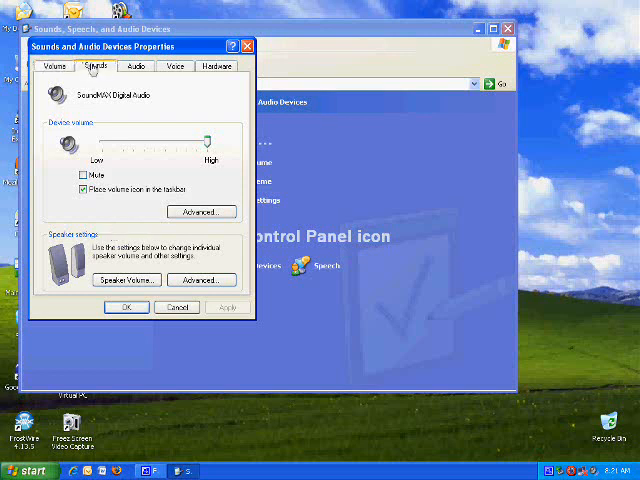
left_click(94, 64)
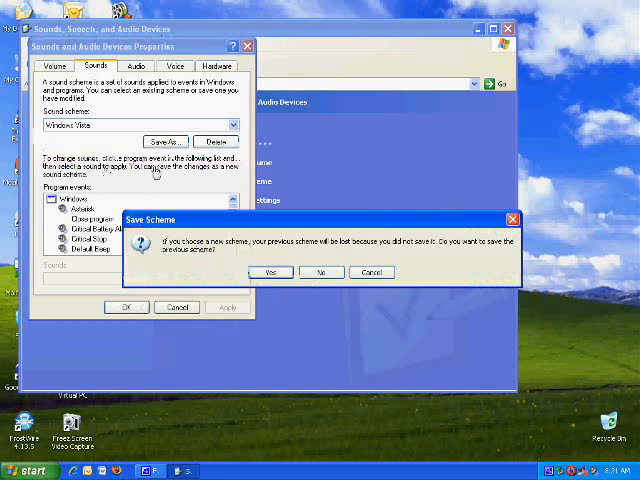
left_click(320, 272)
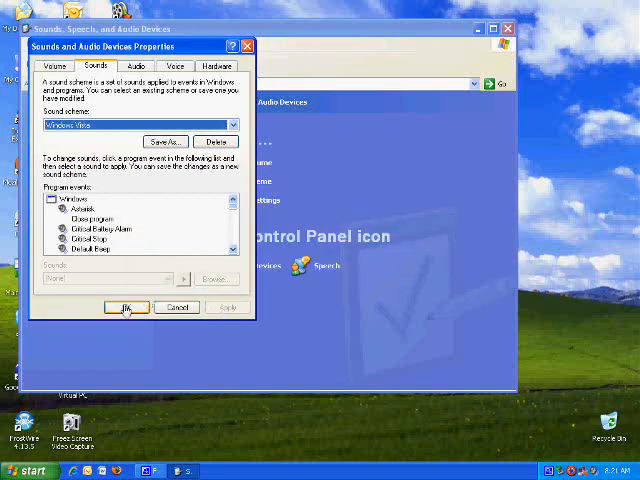
left_click(128, 308)
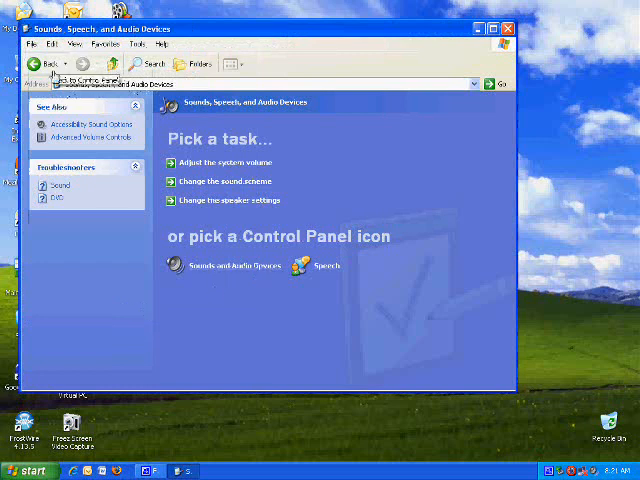
- Go back to the Control Panel category overview from the sounds section
left_click(32, 64)
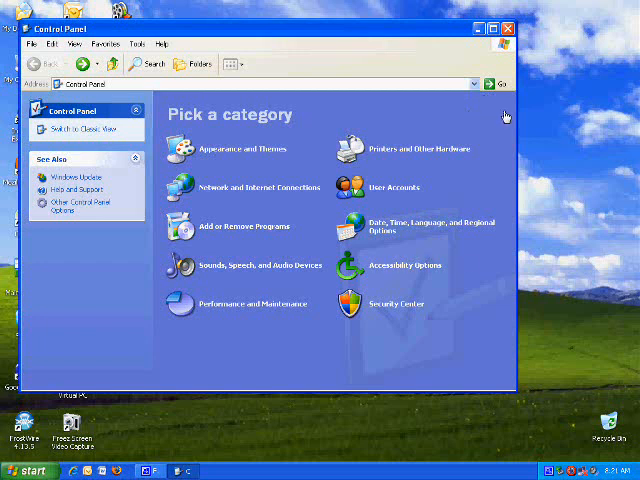
mouse_move(492, 304)
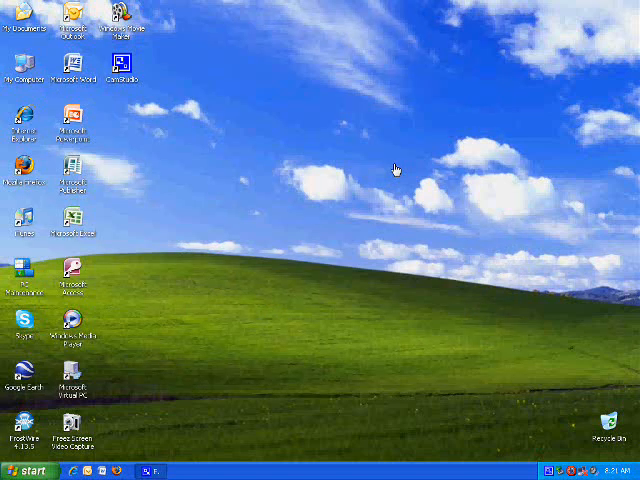
mouse_move(284, 272)
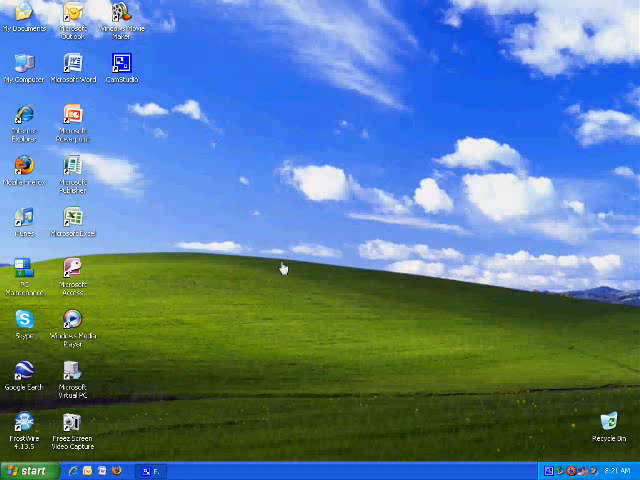
mouse_move(304, 258)
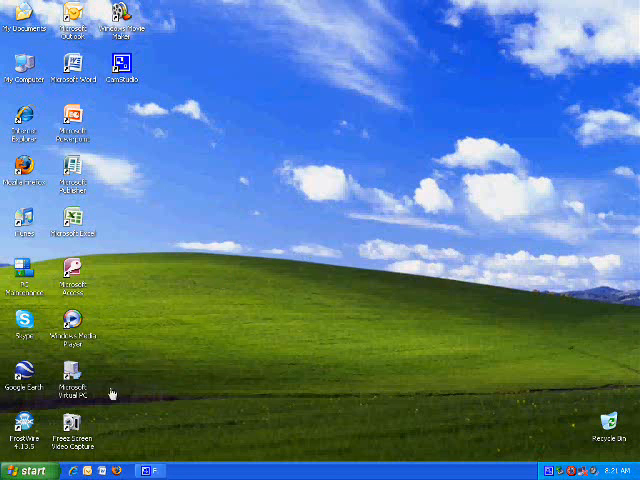
mouse_move(240, 222)
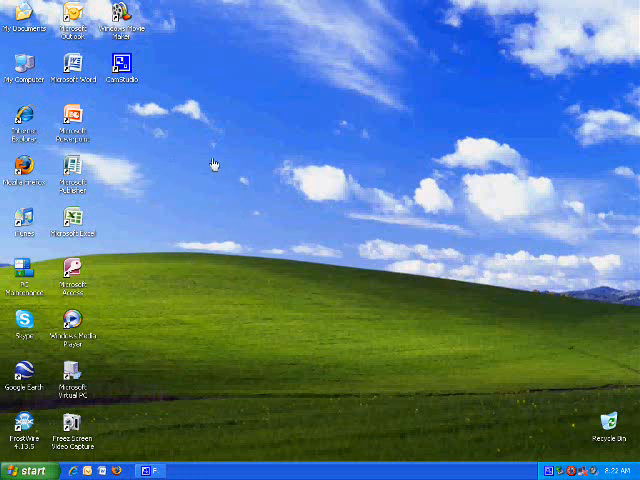
mouse_move(244, 184)
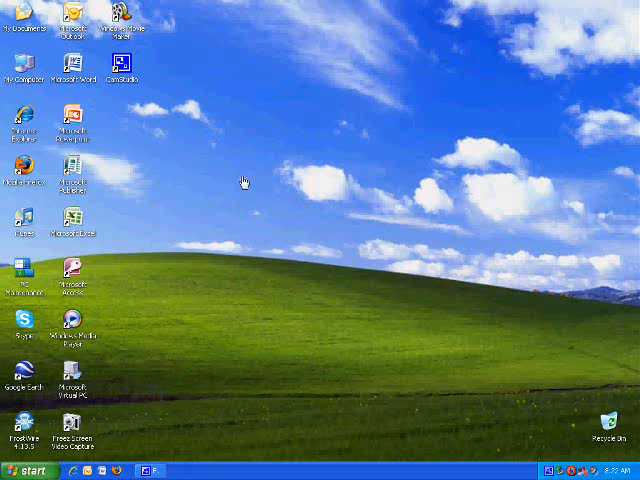
- Bring up the Start menu's All Programs list with Accessories expanded
left_click(22, 470)
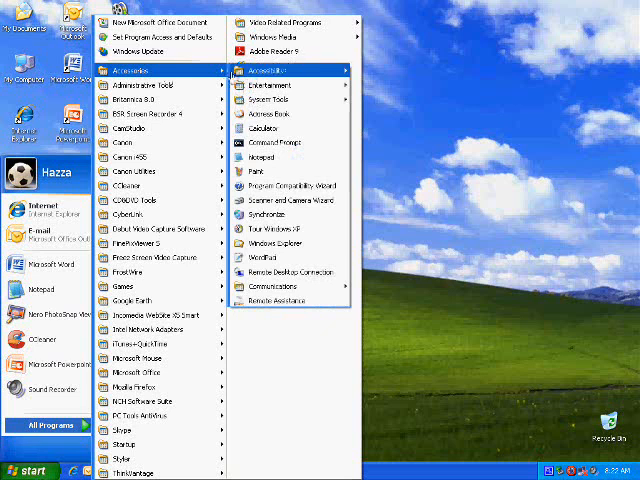
mouse_move(276, 142)
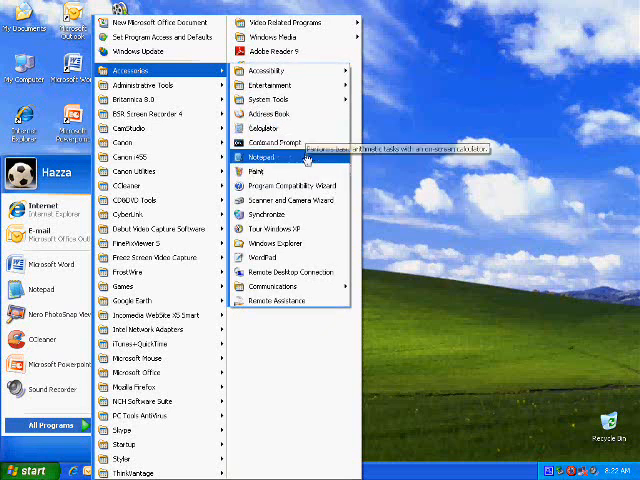
mouse_move(270, 228)
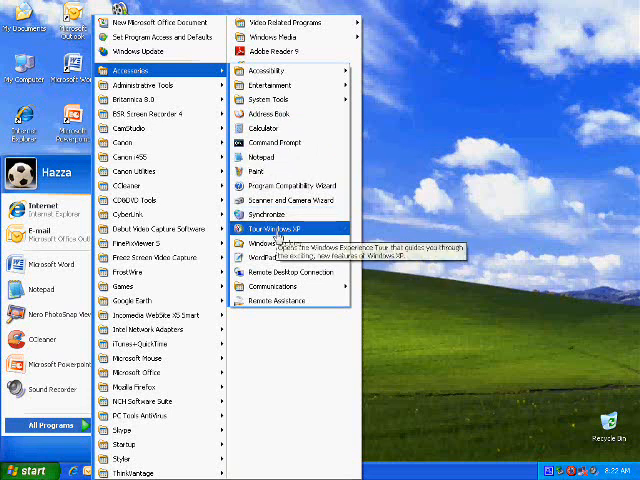
mouse_move(310, 384)
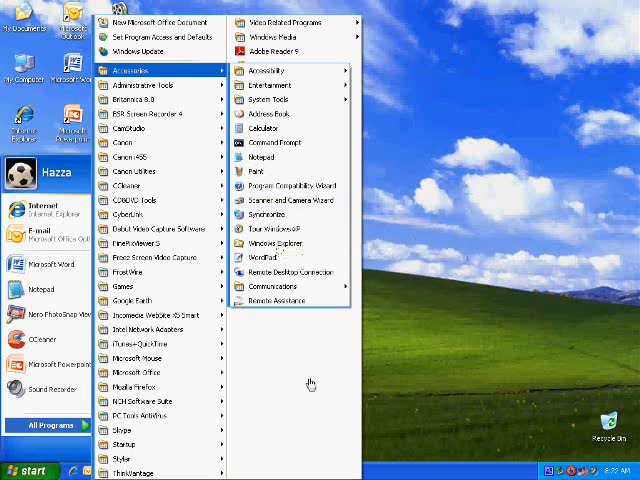
mouse_move(284, 272)
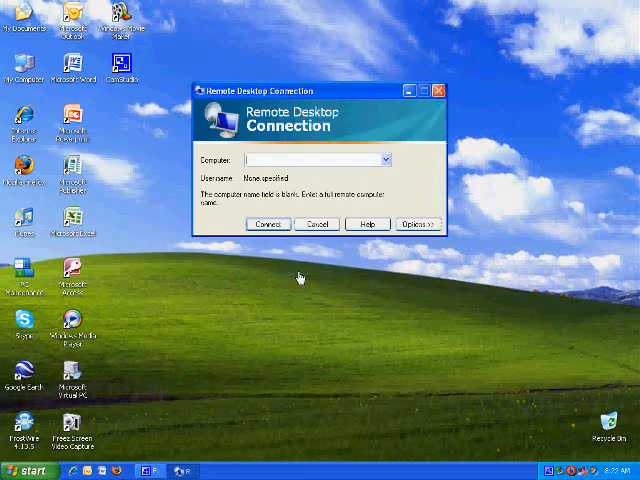
- Expand the full Remote Desktop options, enter user name 'jc' and view the Display settings
left_click(414, 224)
type("random")
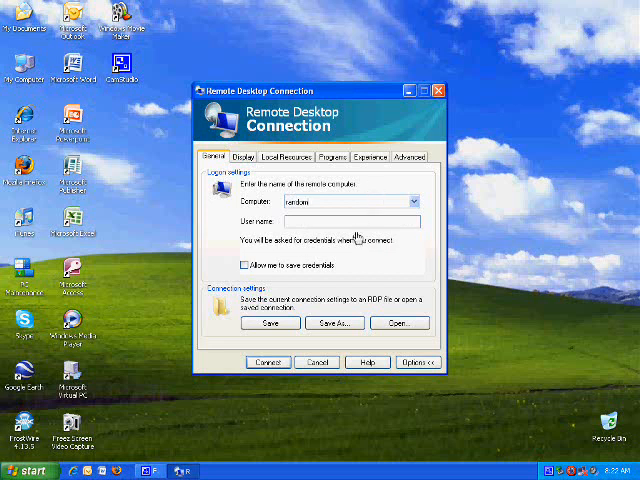
type("jc")
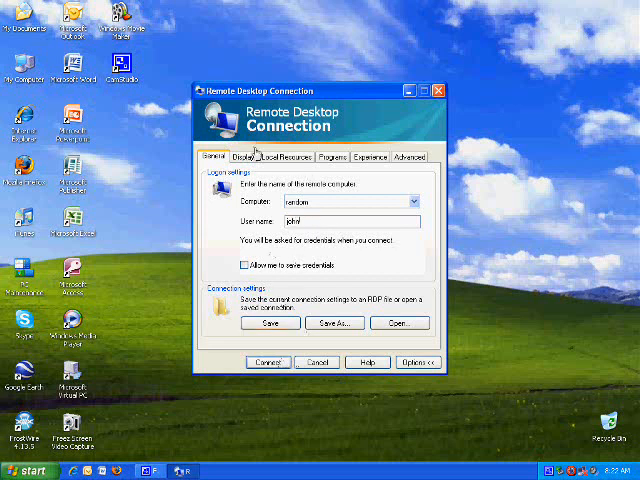
left_click(276, 156)
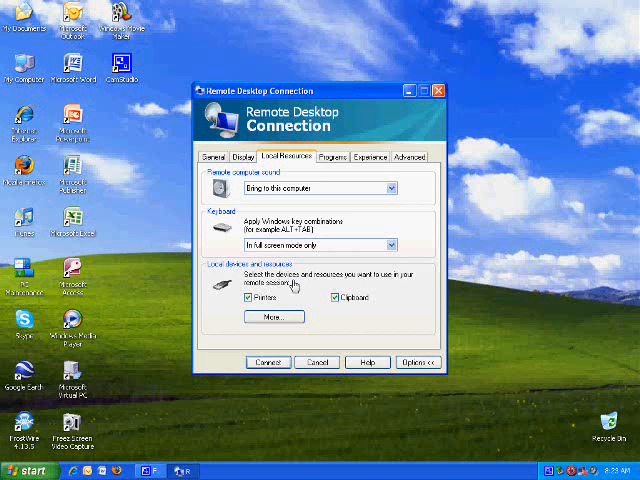
- Review Programs and Experience settings, trying the broadband and fastest connection-speed presets
left_click(334, 156)
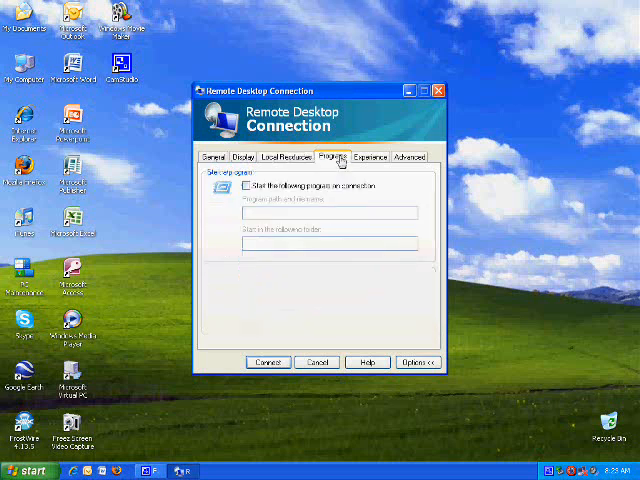
left_click(374, 156)
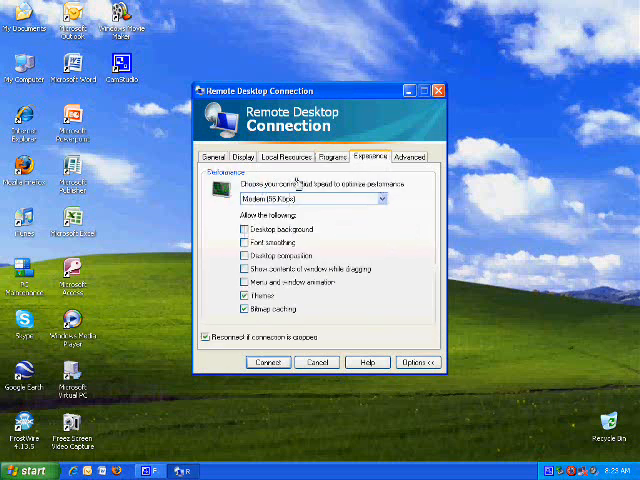
left_click(380, 200)
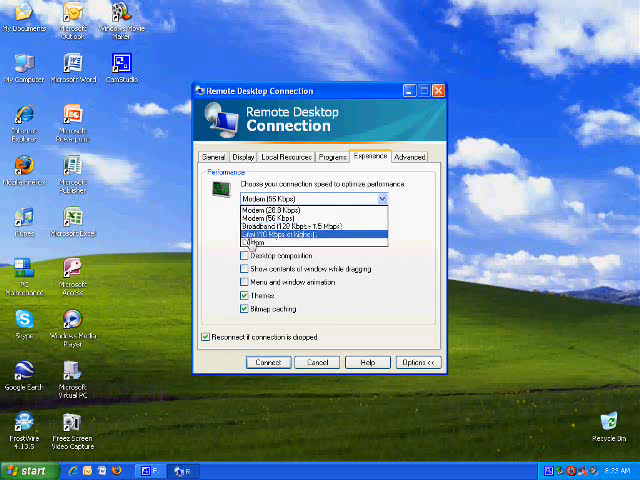
left_click(300, 236)
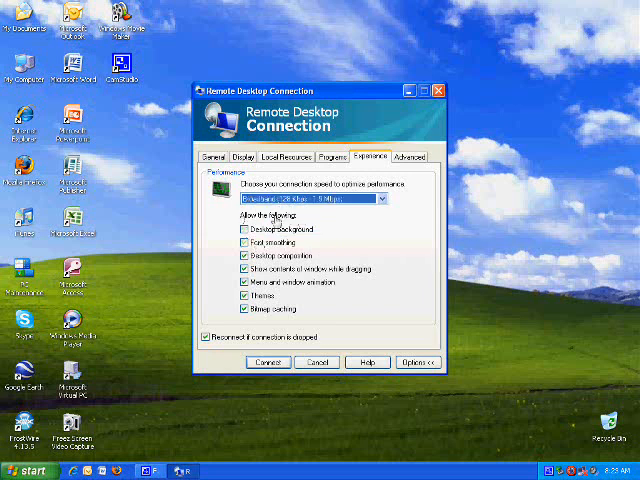
left_click(244, 228)
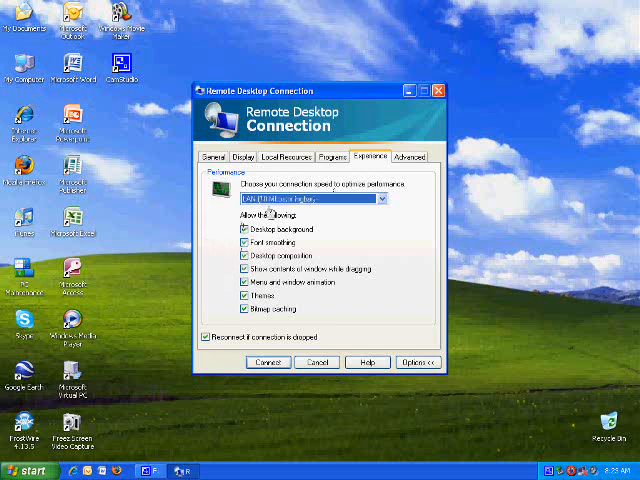
- Review the Advanced server authentication settings and cancel without connecting
left_click(408, 156)
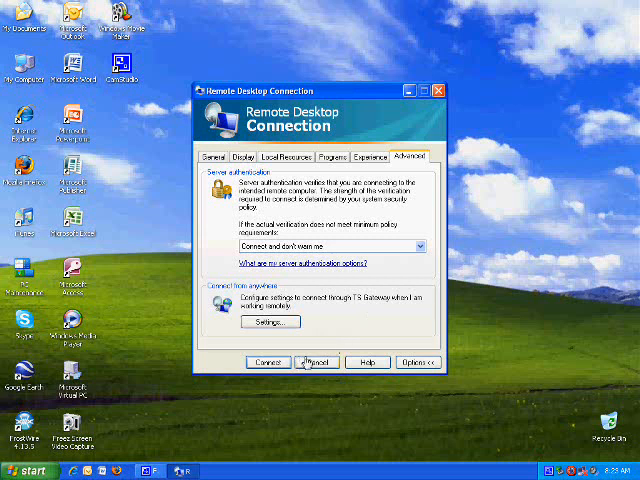
left_click(316, 362)
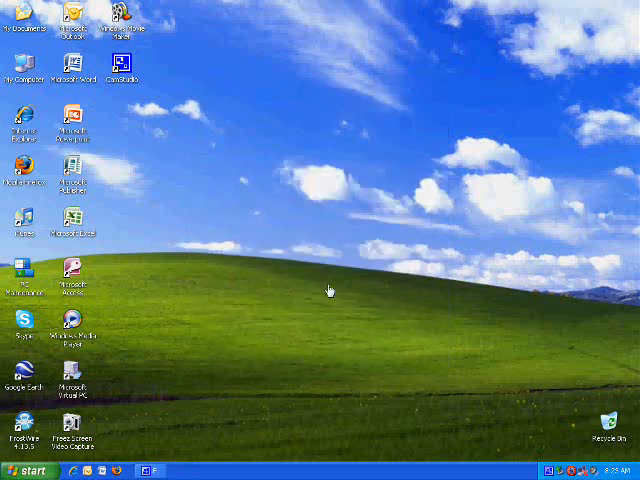
- Reopen the Start menu and expand the full All Programs list of installed programs
left_click(24, 470)
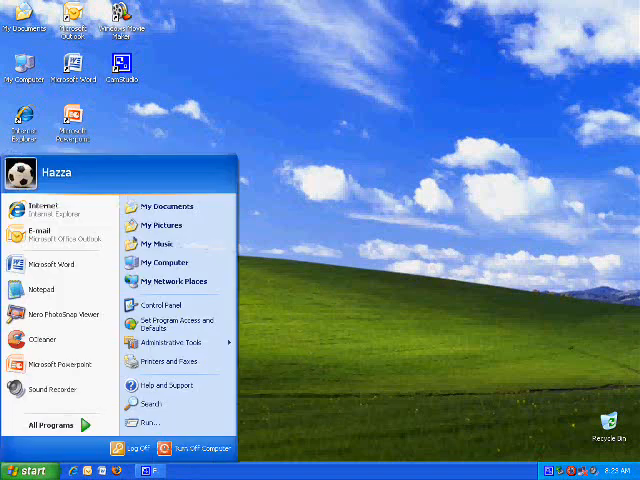
left_click(50, 424)
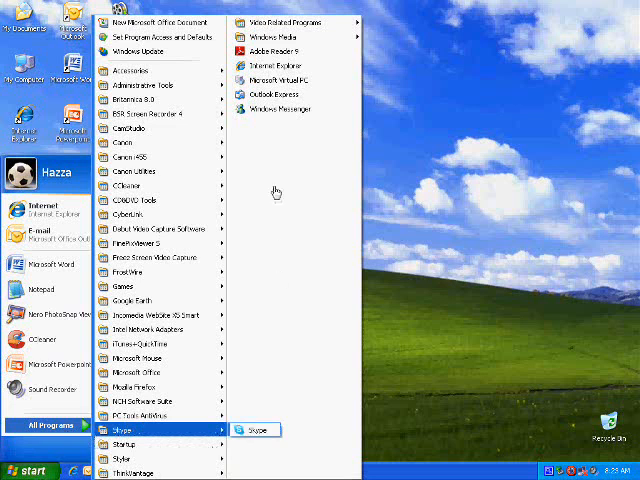
mouse_move(290, 108)
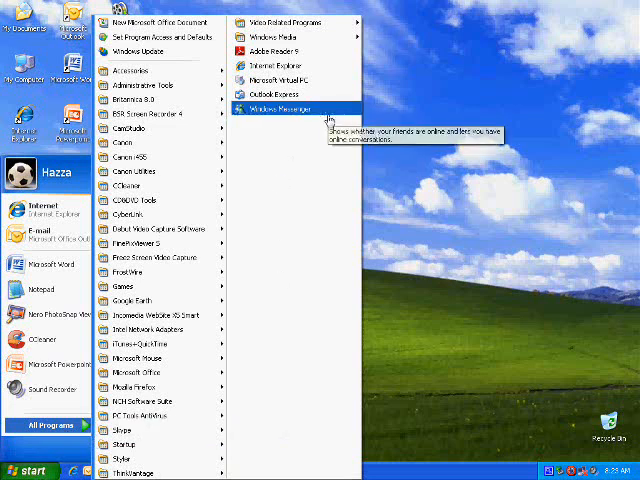
mouse_move(312, 168)
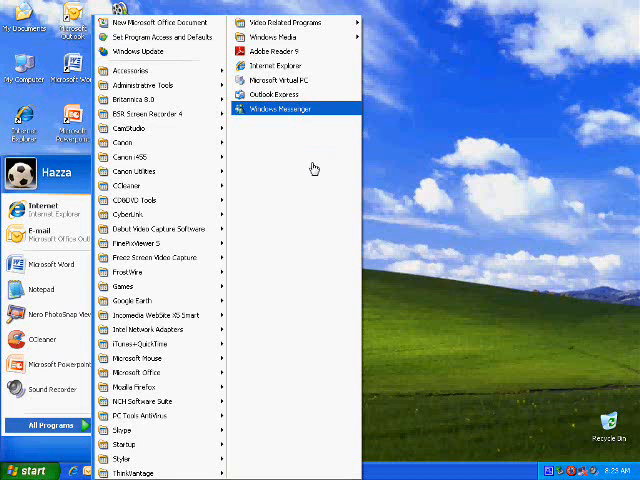
mouse_move(312, 168)
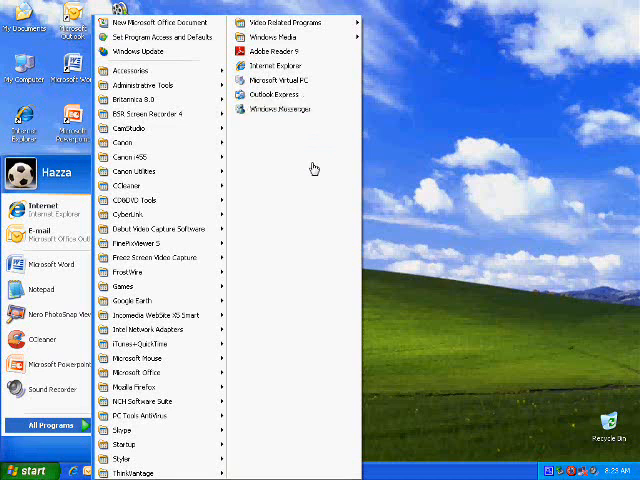
mouse_move(272, 94)
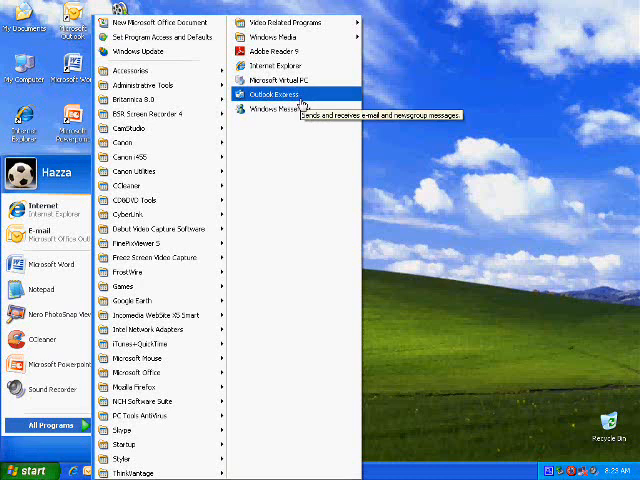
mouse_move(290, 50)
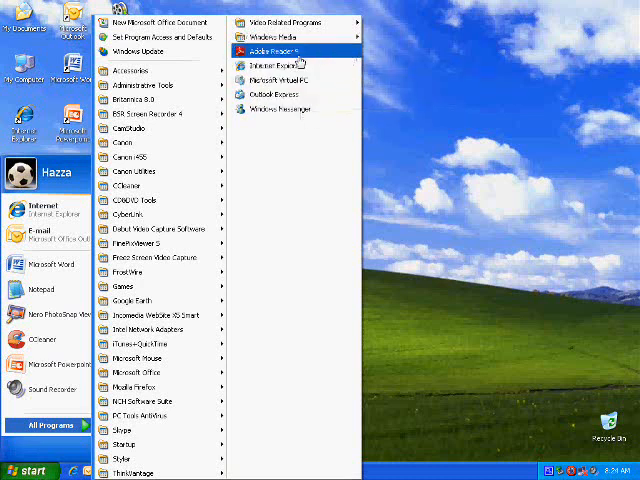
mouse_move(280, 64)
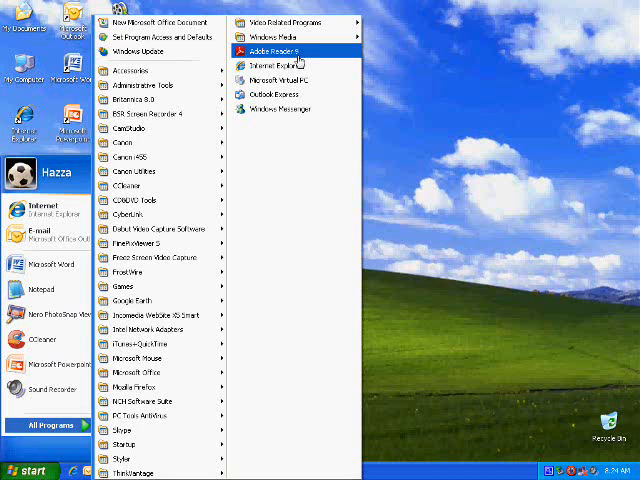
mouse_move(268, 188)
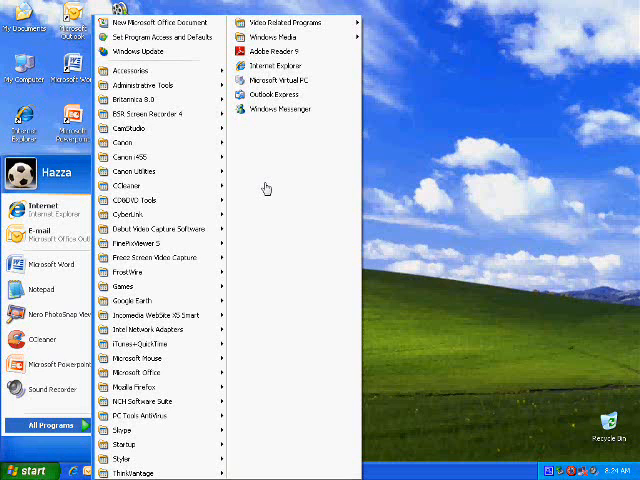
mouse_move(304, 208)
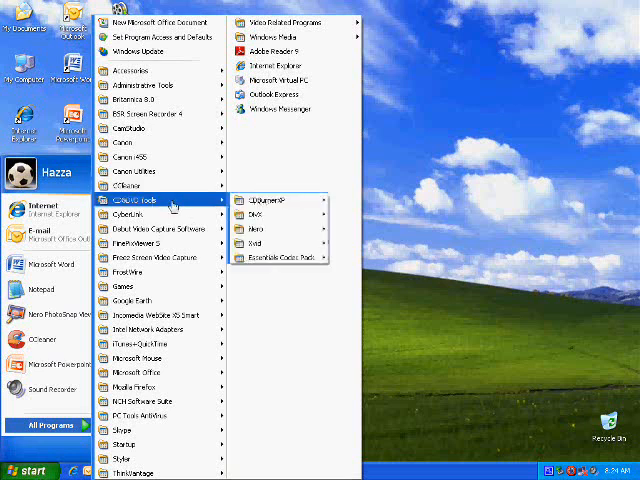
mouse_move(270, 230)
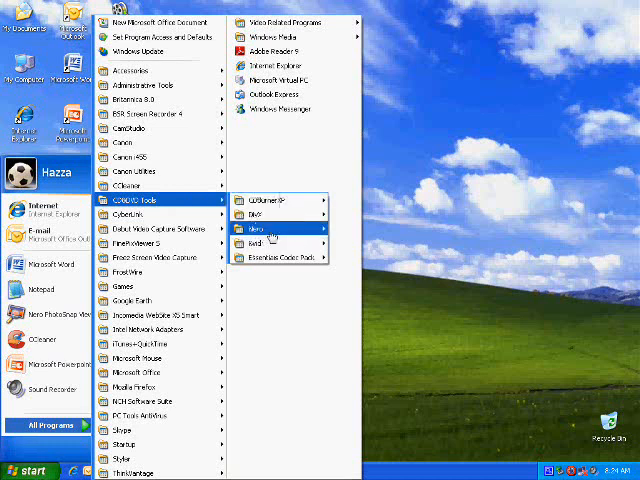
mouse_move(264, 228)
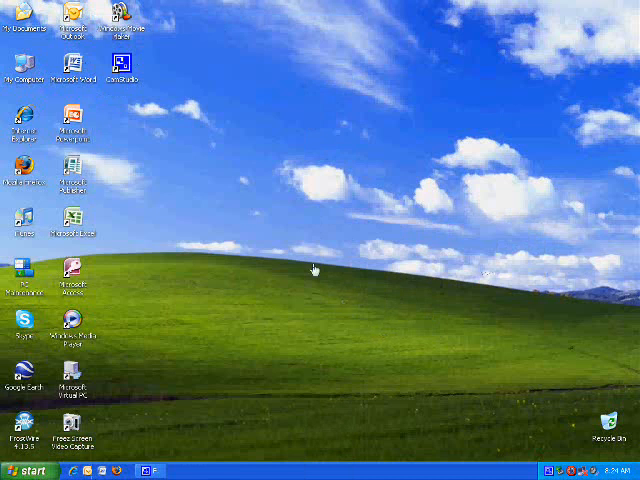
mouse_move(304, 252)
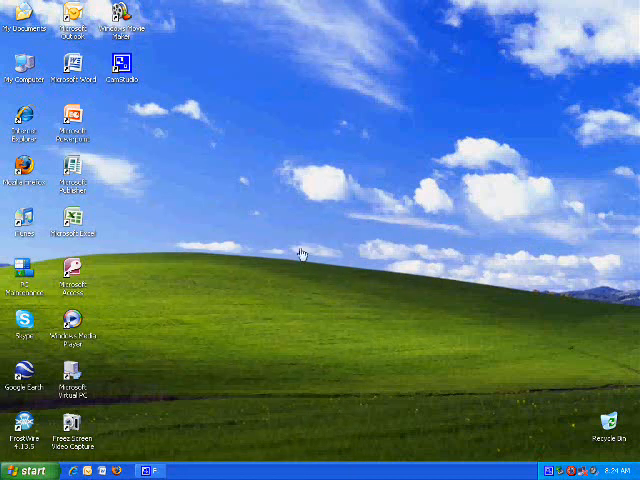
mouse_move(292, 244)
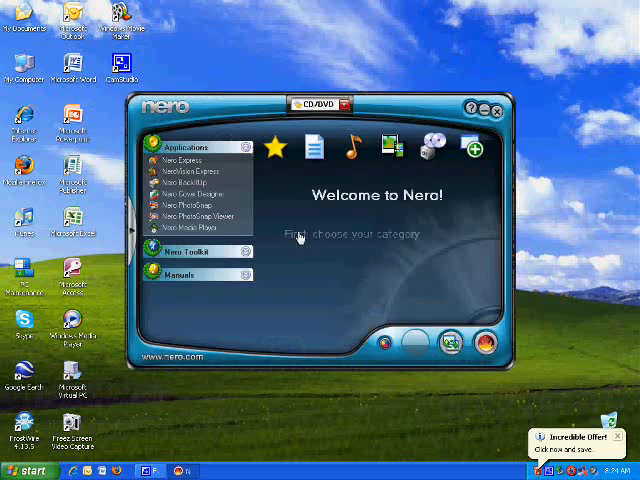
- Browse the Data, Audio, Photo and Video, and Extras task categories, then close Nero StartSmart
left_click(316, 148)
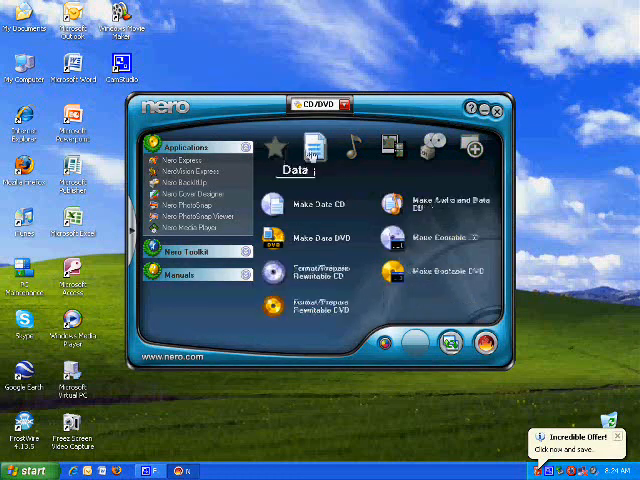
mouse_move(318, 148)
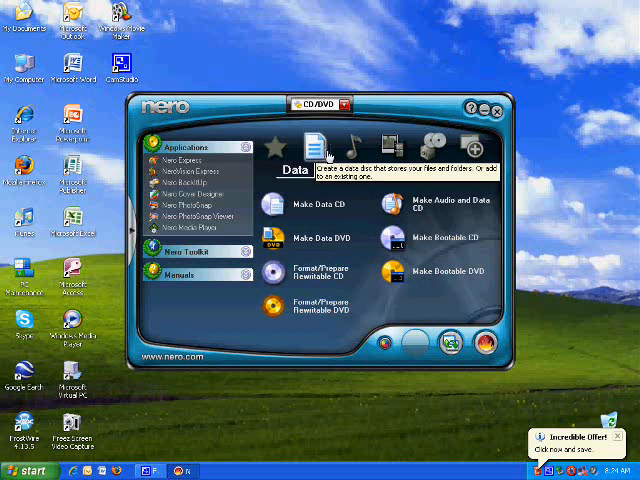
left_click(352, 148)
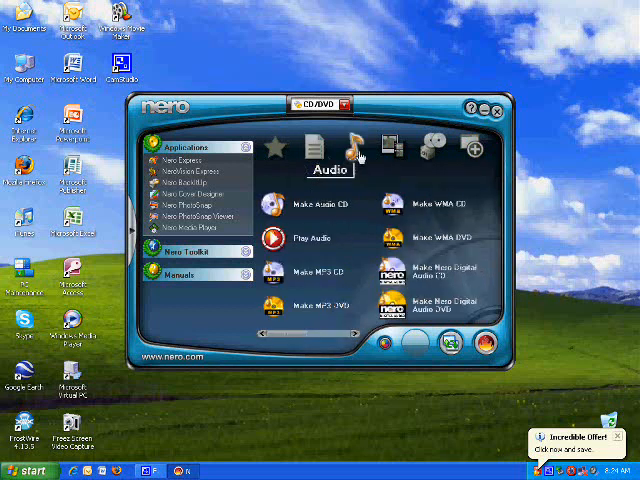
left_click(400, 144)
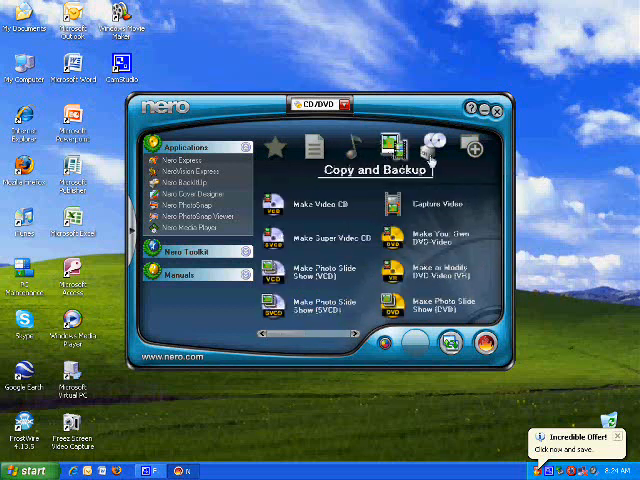
left_click(470, 148)
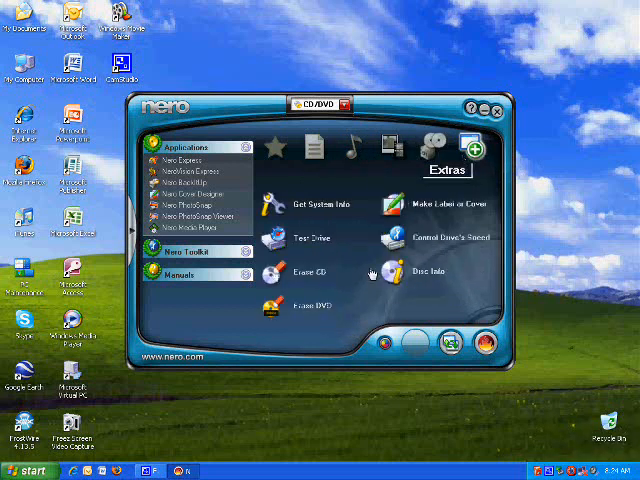
mouse_move(448, 318)
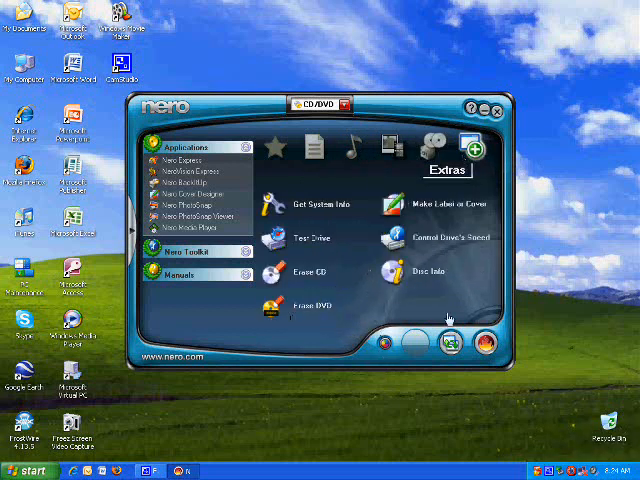
mouse_move(444, 384)
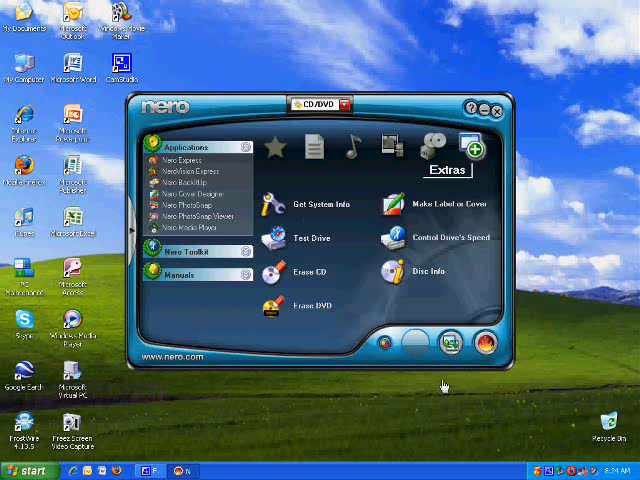
left_click(498, 108)
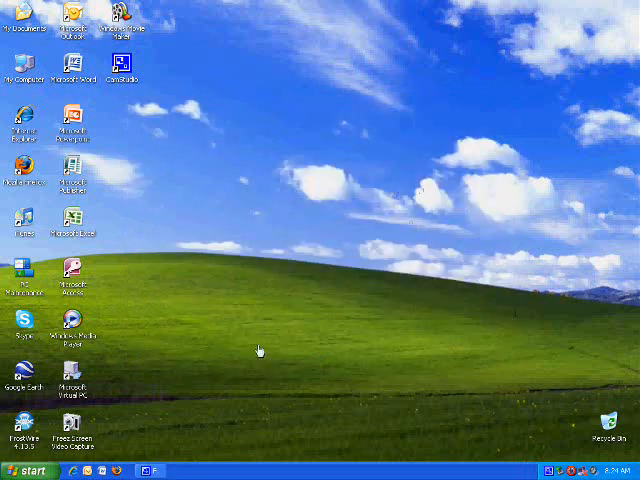
mouse_move(298, 262)
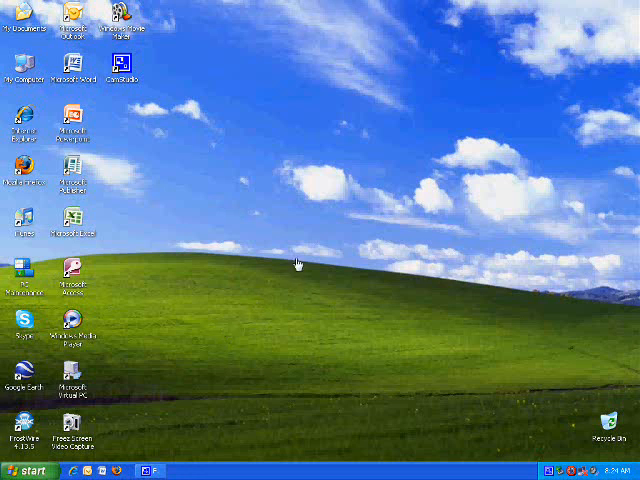
mouse_move(228, 8)
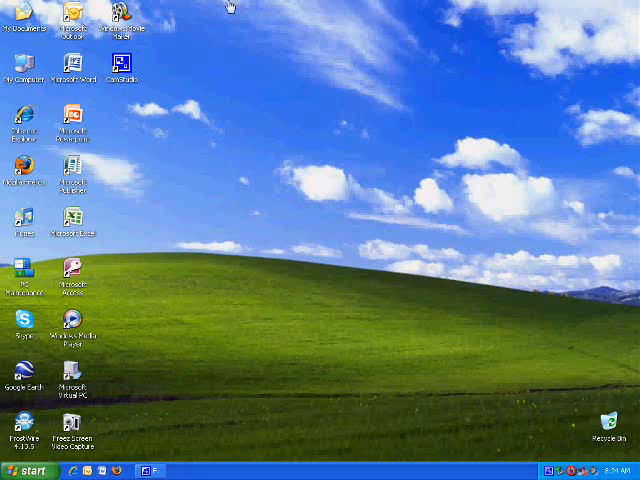